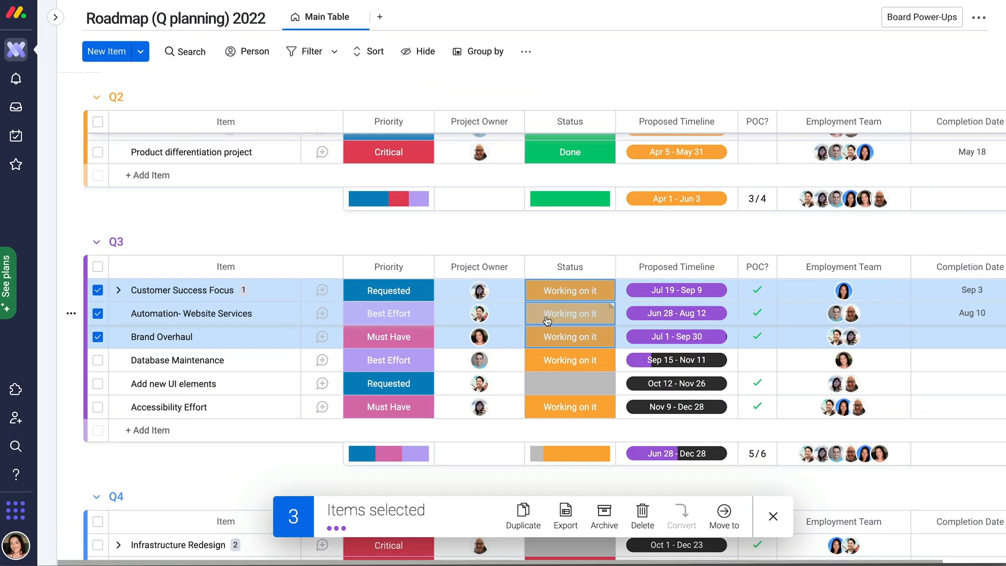
Step: Set Customer Success Focus, Automation- Website Services and Brand Overhaul to Done together
left_click(569, 314)
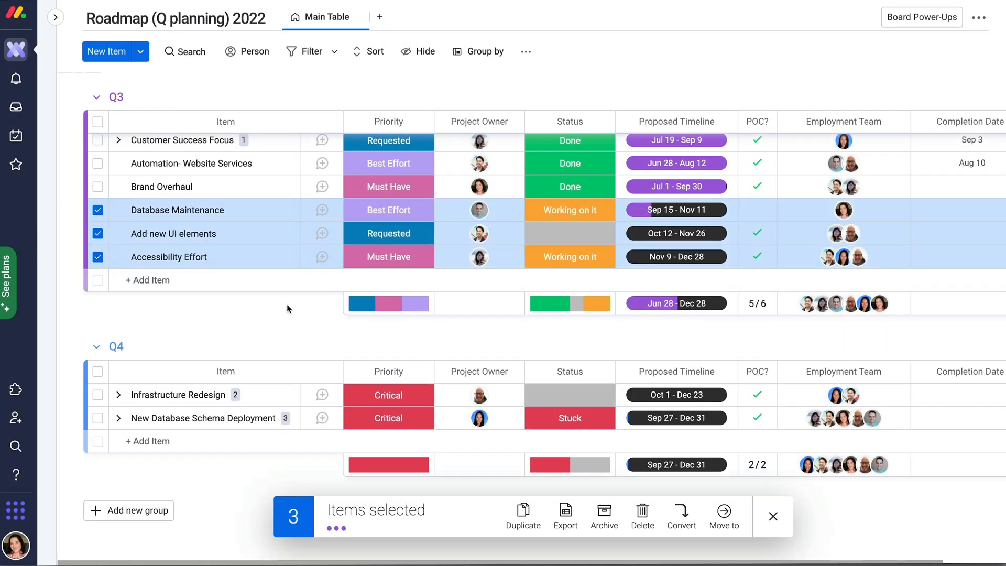
Step: Shift the selected items' Proposed Timelines forward by 10 days
left_click(676, 256)
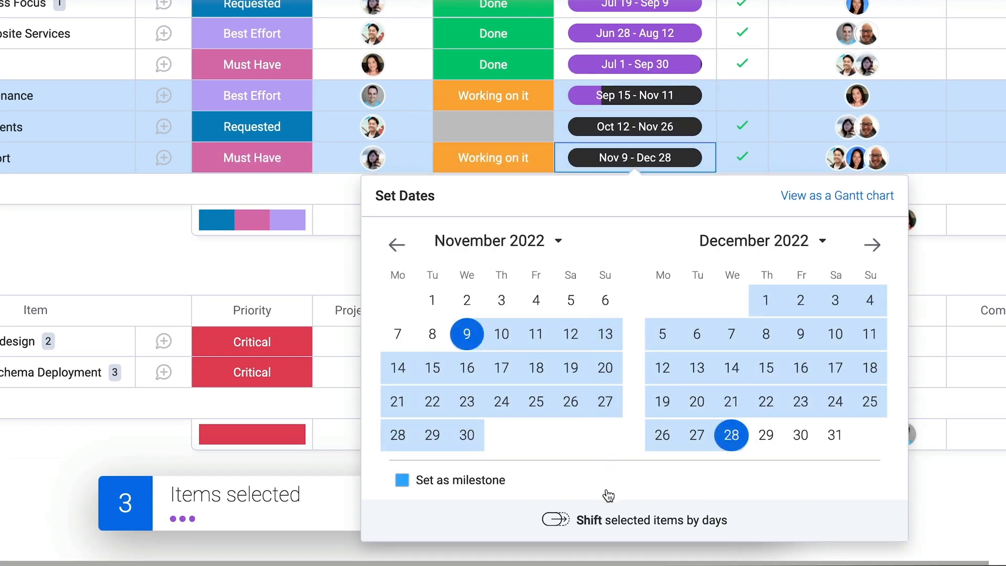
left_click(554, 520)
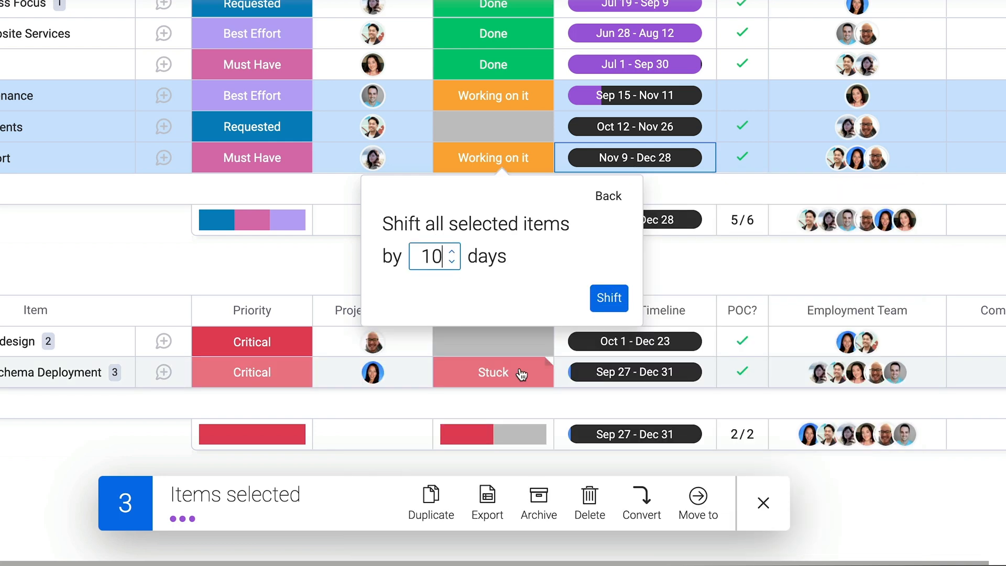
left_click(609, 298)
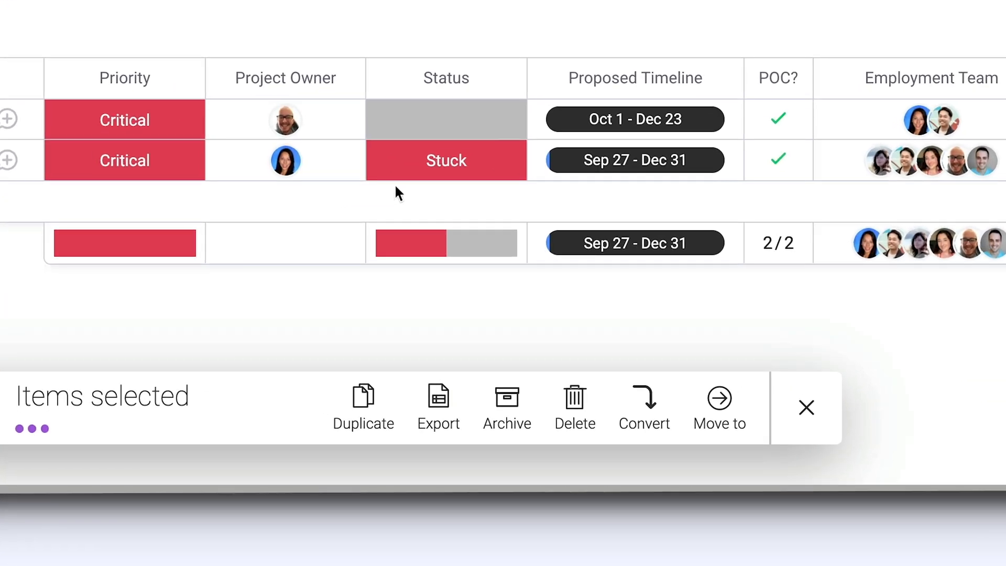
Step: Preview the Move to destinations, then choose Convert to subitems for the selected items
left_click(719, 398)
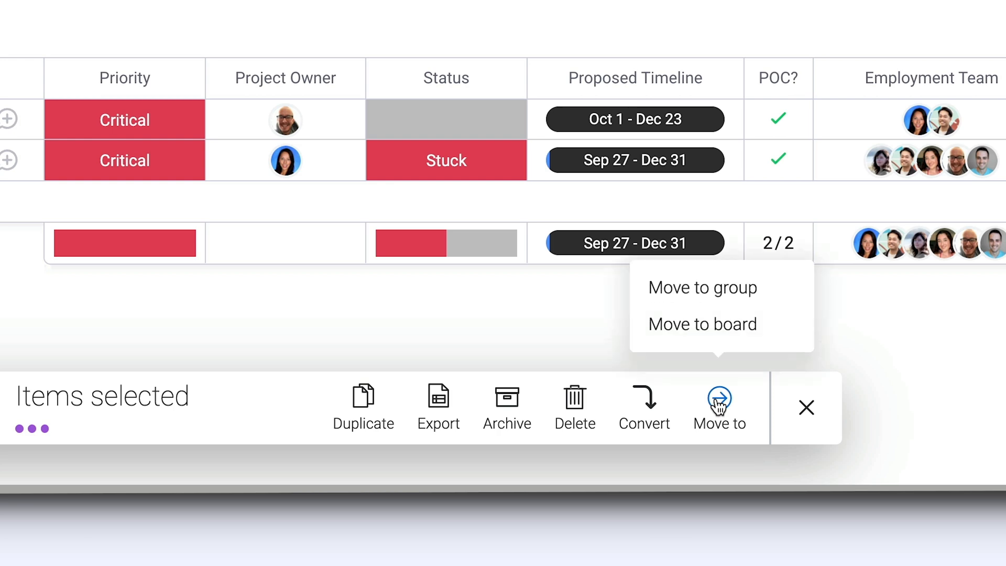
left_click(703, 323)
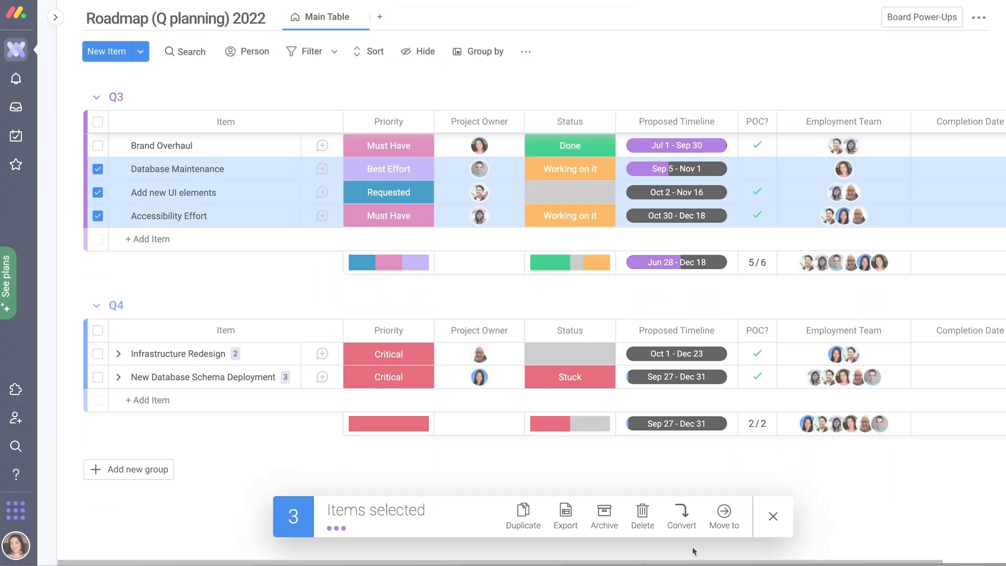
left_click(681, 517)
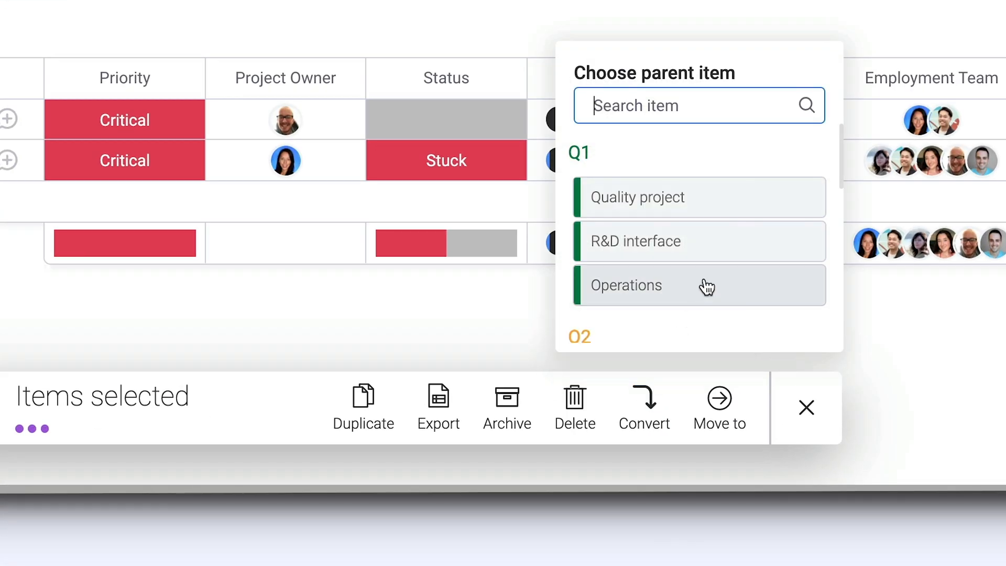